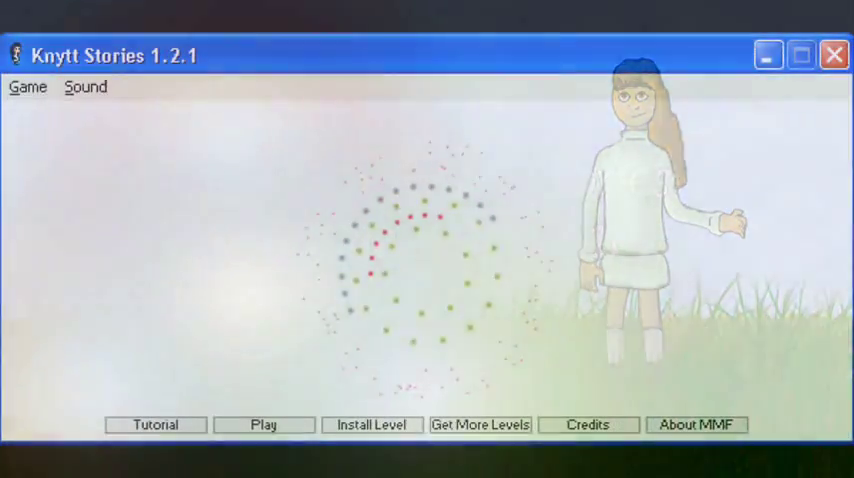
Choose Play, then start a new game in Slot 1
left_click(264, 424)
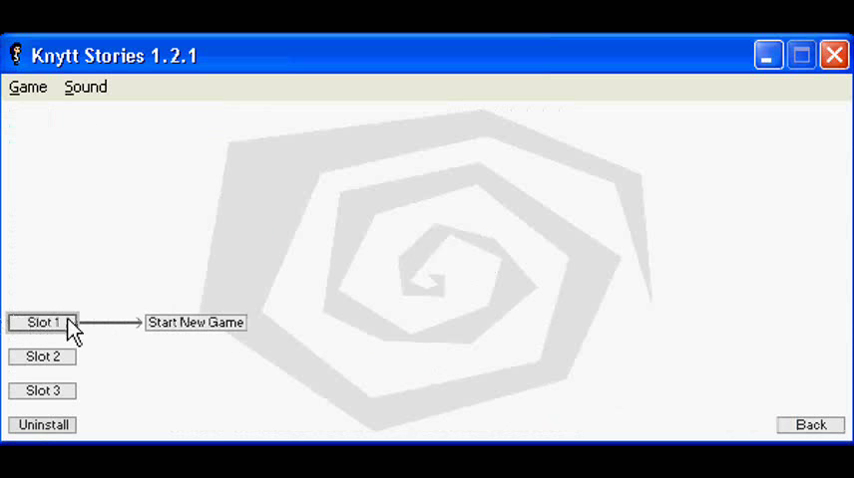
left_click(196, 322)
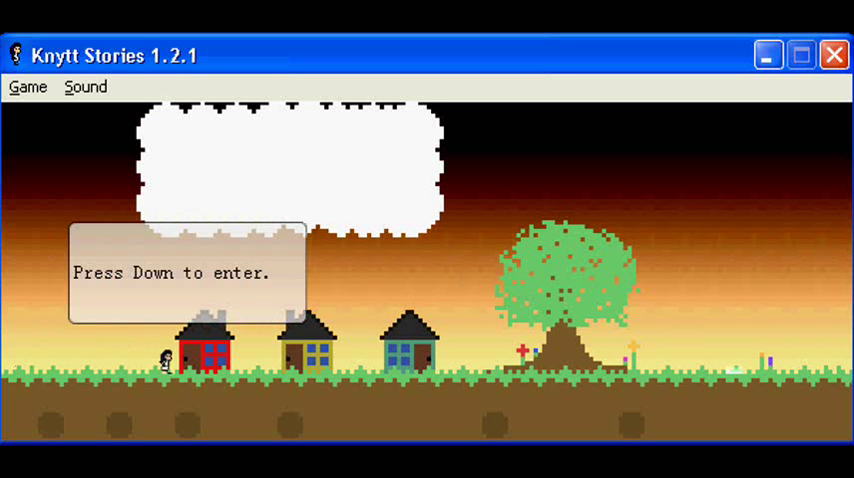
Move right from the houses past the hollow square blocks to the glowing steps
key("Down")
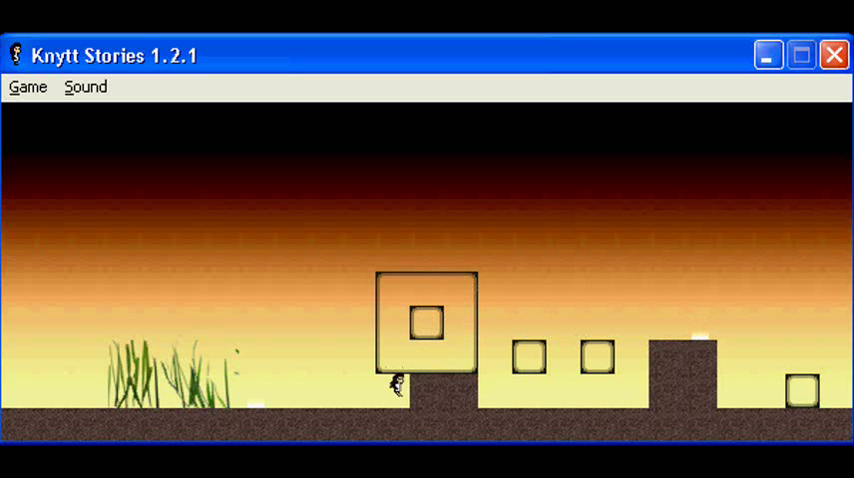
key("Right")
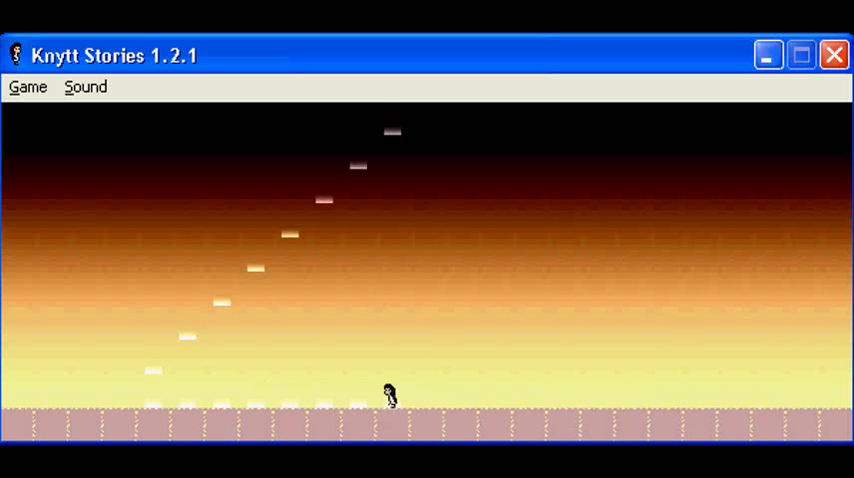
Walk right past the rocky mounds, then resume playing from the title screen
key("Right")
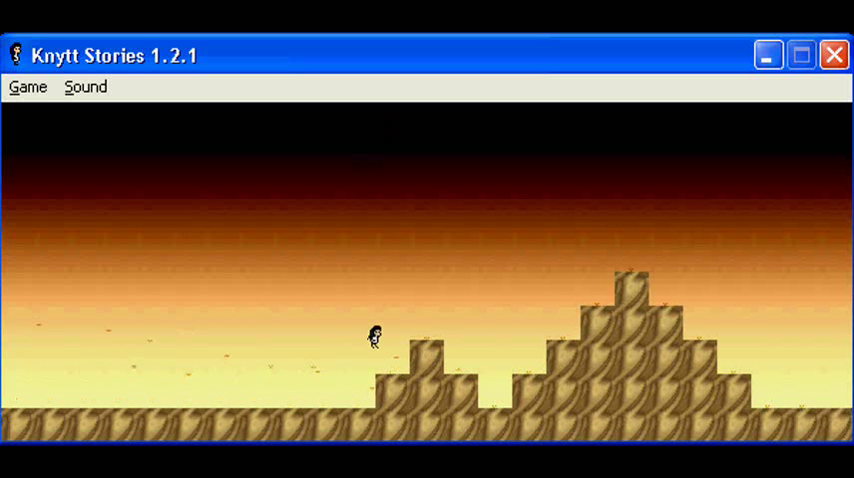
key("Right")
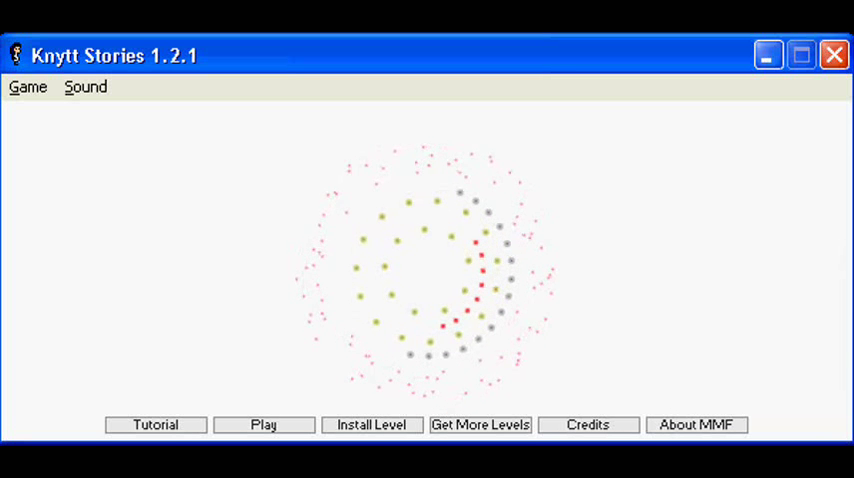
left_click(264, 424)
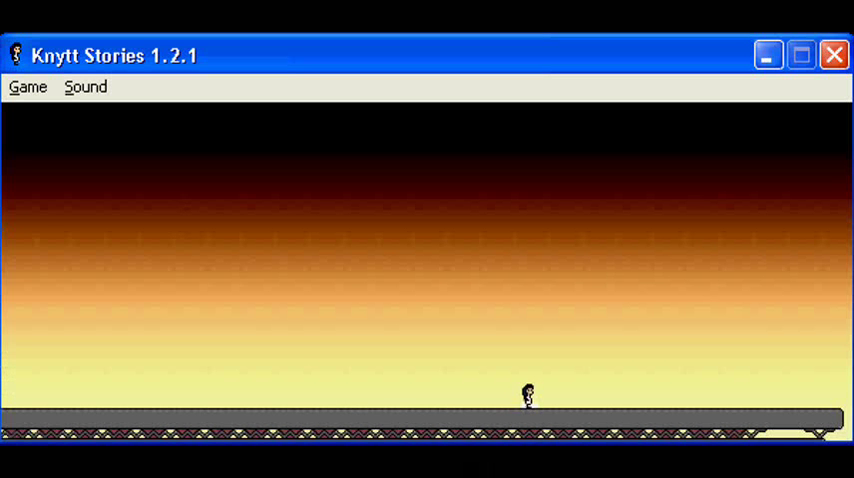
Walk left back to the village and enter a house door into the purple room
key("Left")
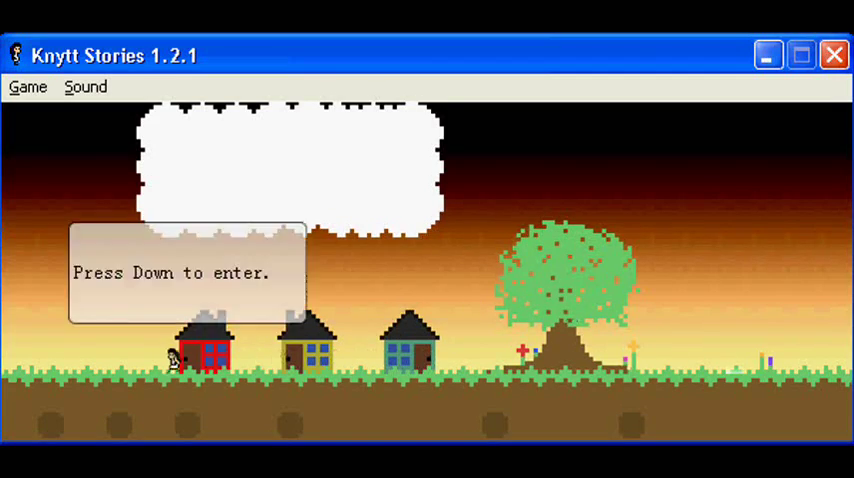
key("Down")
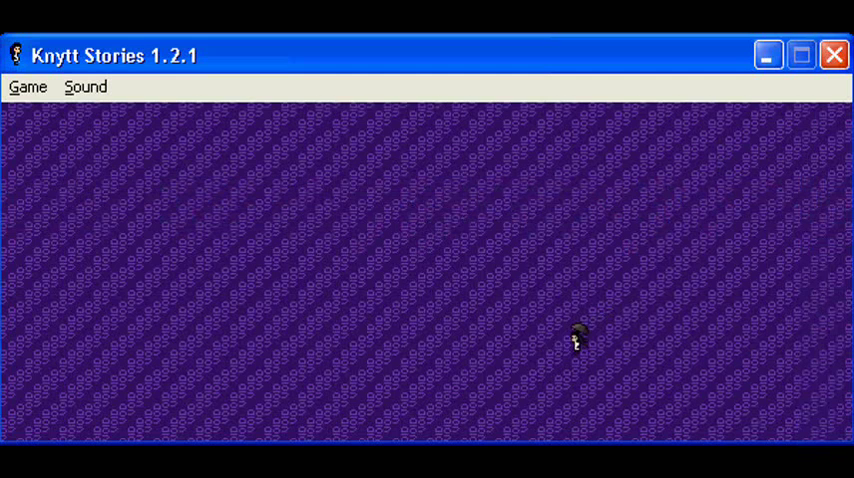